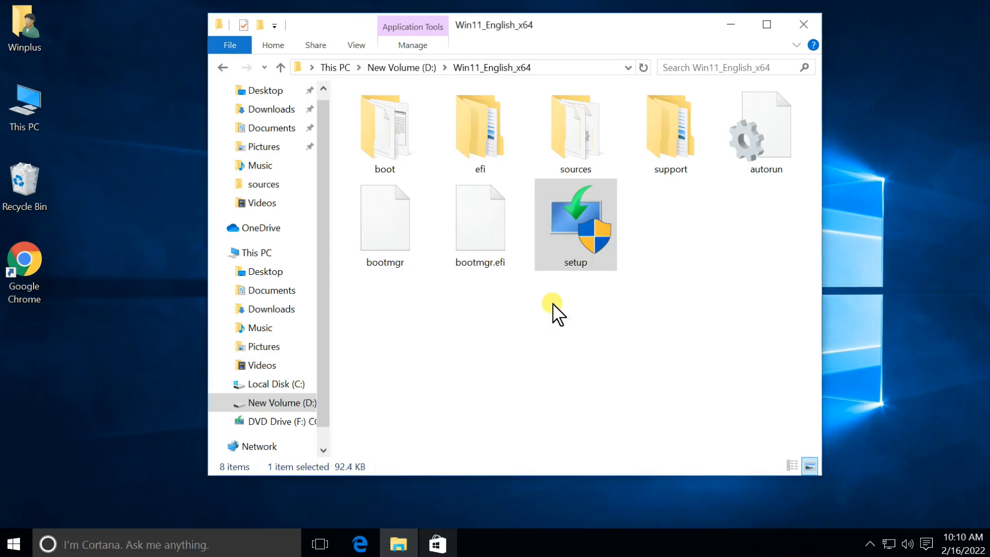
pyautogui.moveTo(731, 25)
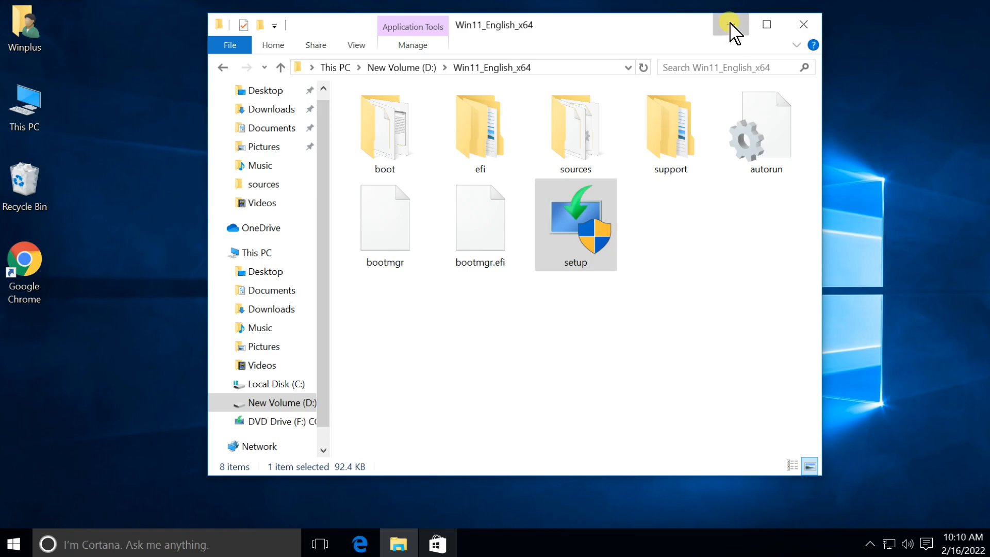
# - Start Windows 11 Setup from setup.exe in the Win11_English_x64 folder
pyautogui.doubleClick(574, 224)
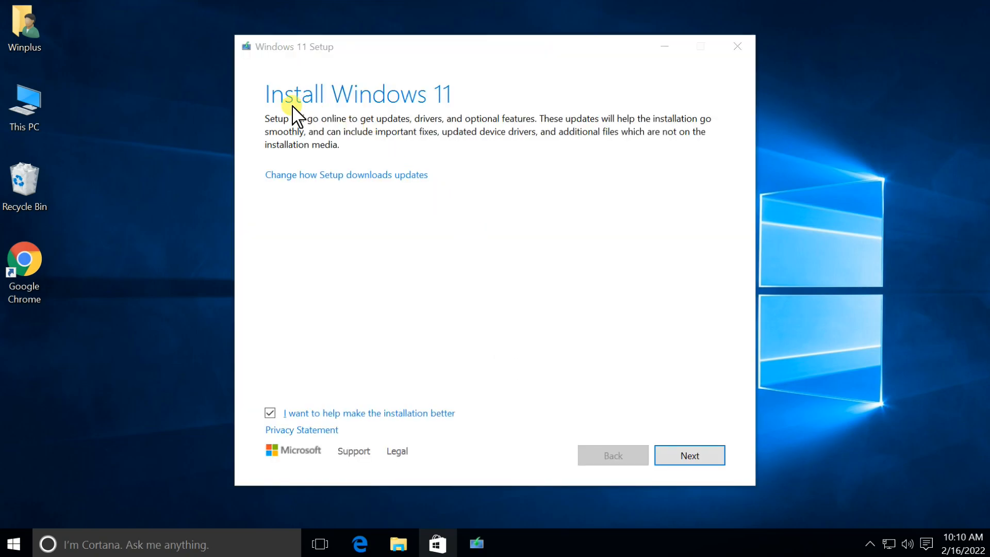
# - Skip updates with 'Not right now', reach the 'This PC doesn't meet requirements' report, and close Setup
pyautogui.click(346, 175)
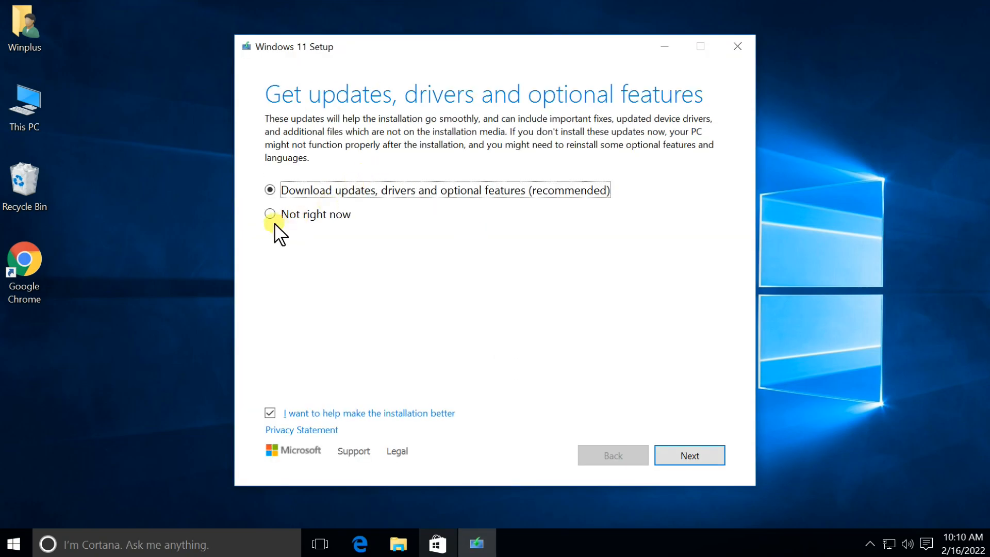
pyautogui.click(688, 454)
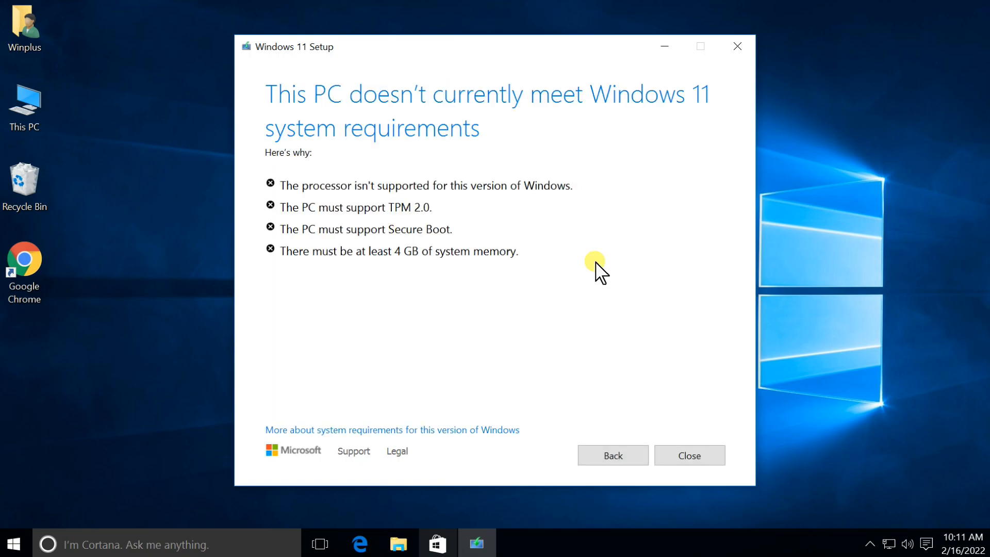
pyautogui.moveTo(578, 303)
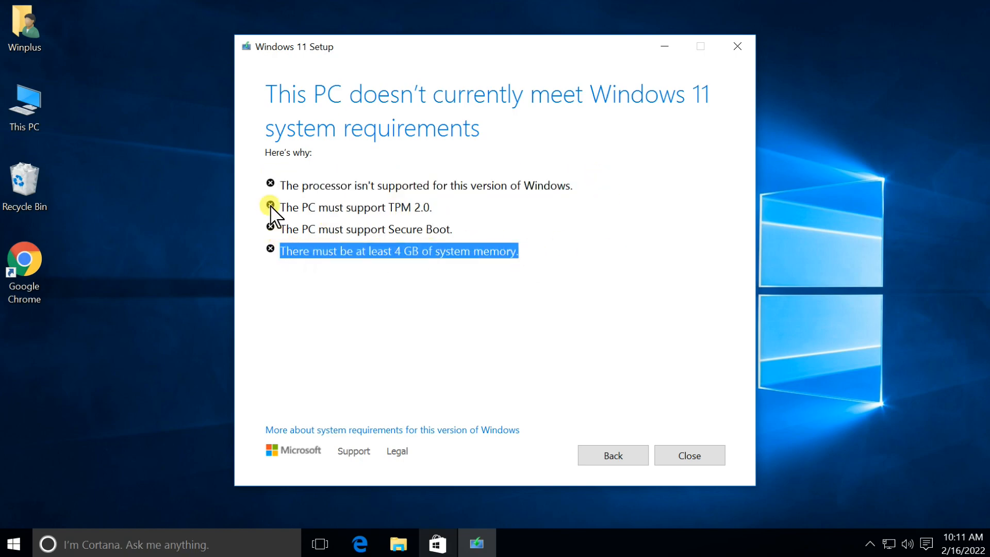
pyautogui.click(514, 311)
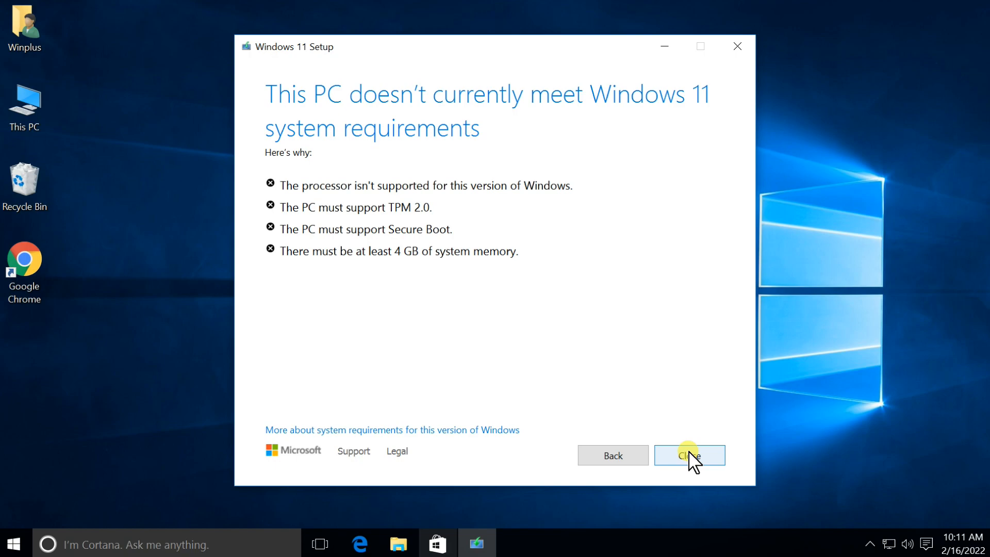
pyautogui.click(688, 455)
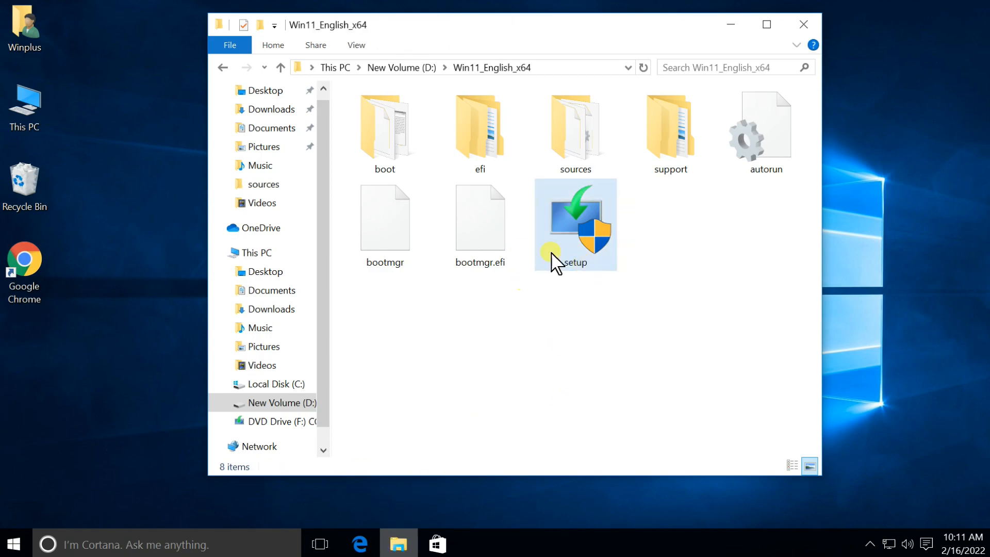
pyautogui.moveTo(578, 133)
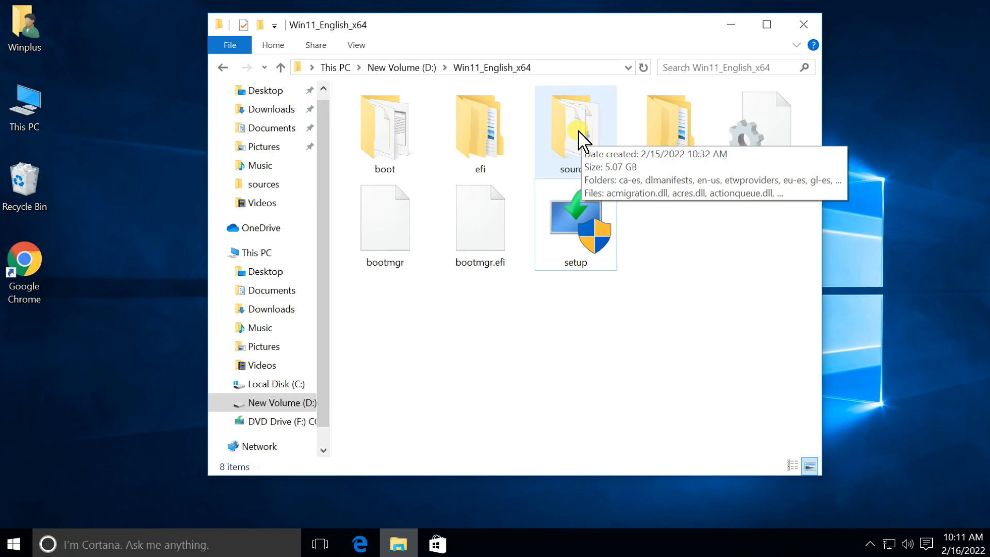
# - Locate and select appraiserres.dll inside the sources folder and bring up its shortcut menu
pyautogui.doubleClick(575, 126)
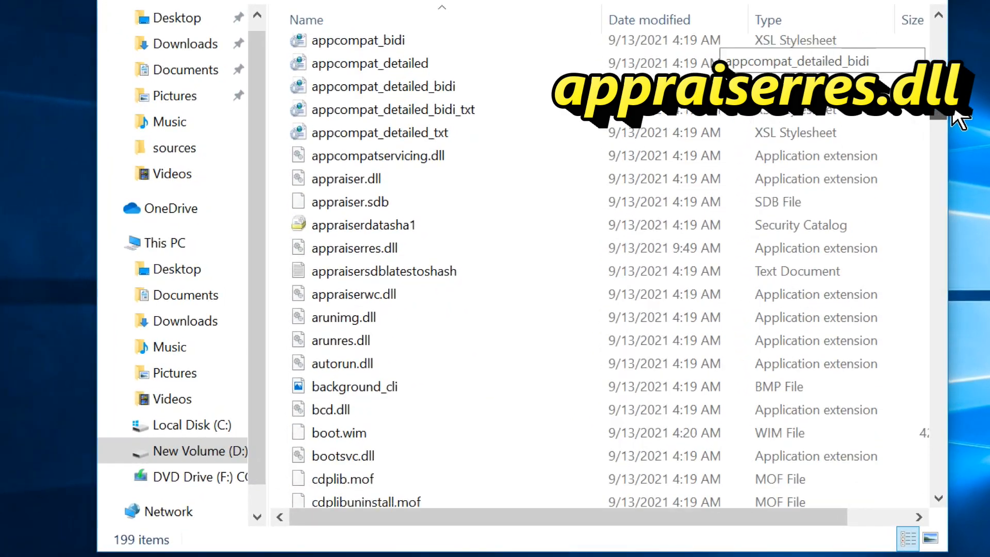
pyautogui.scroll(-3)
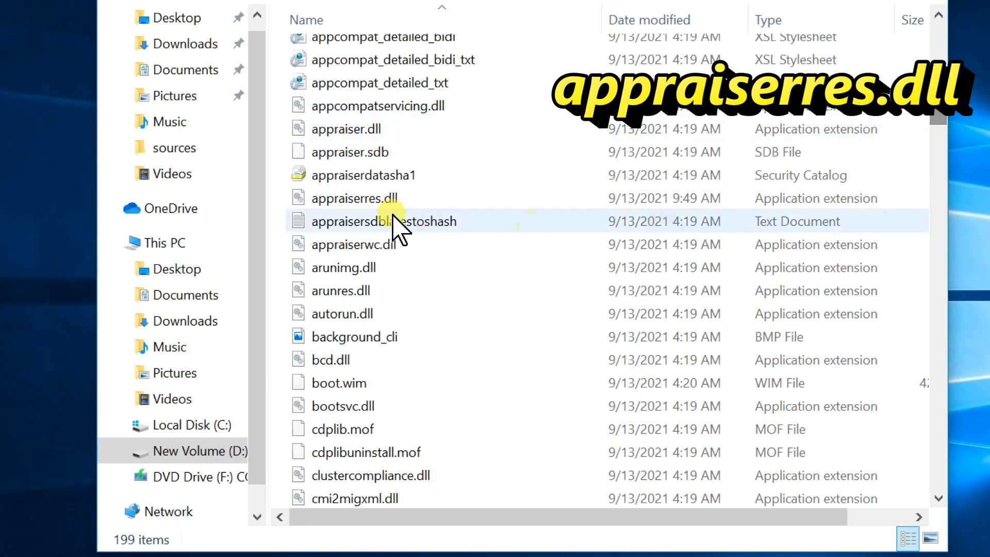
pyautogui.click(352, 198)
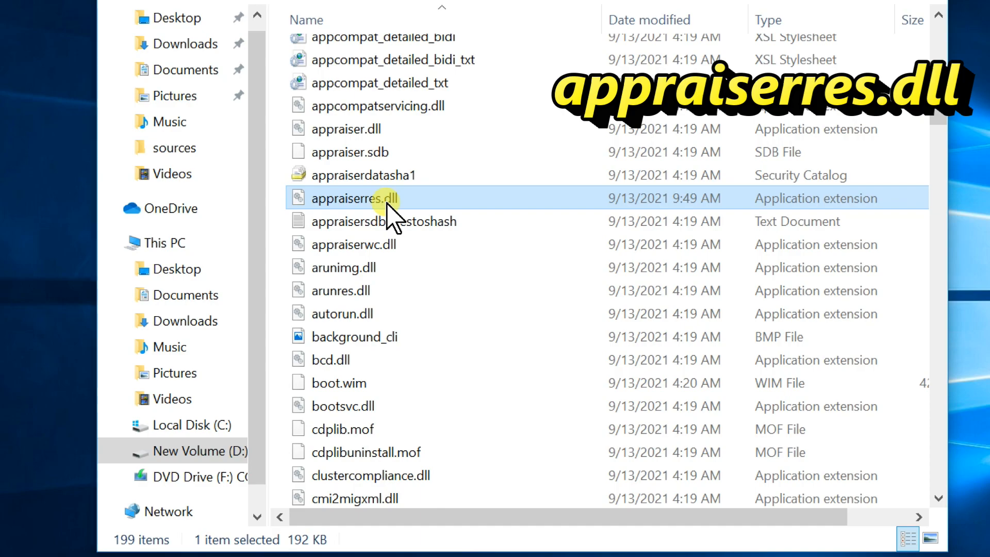
pyautogui.moveTo(327, 205)
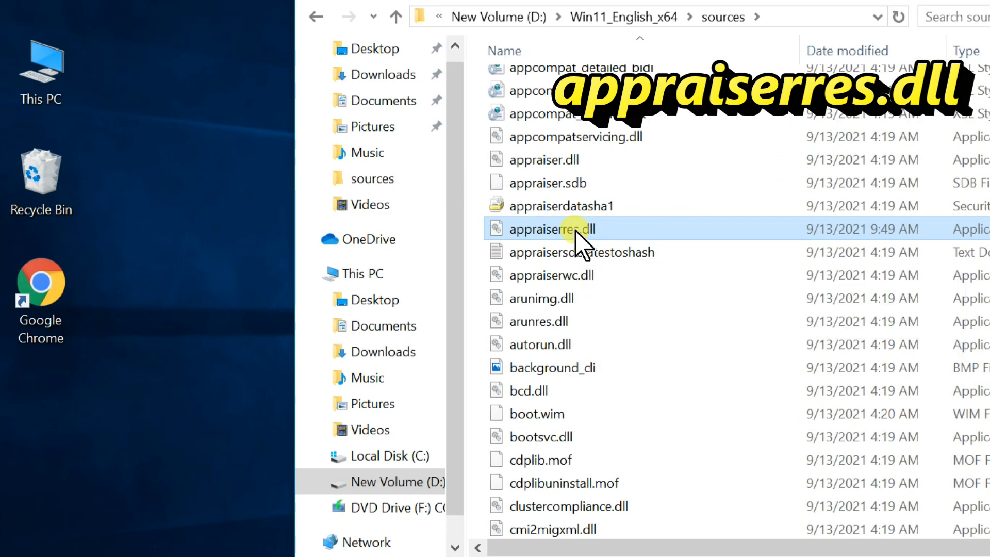
pyautogui.rightClick(553, 228)
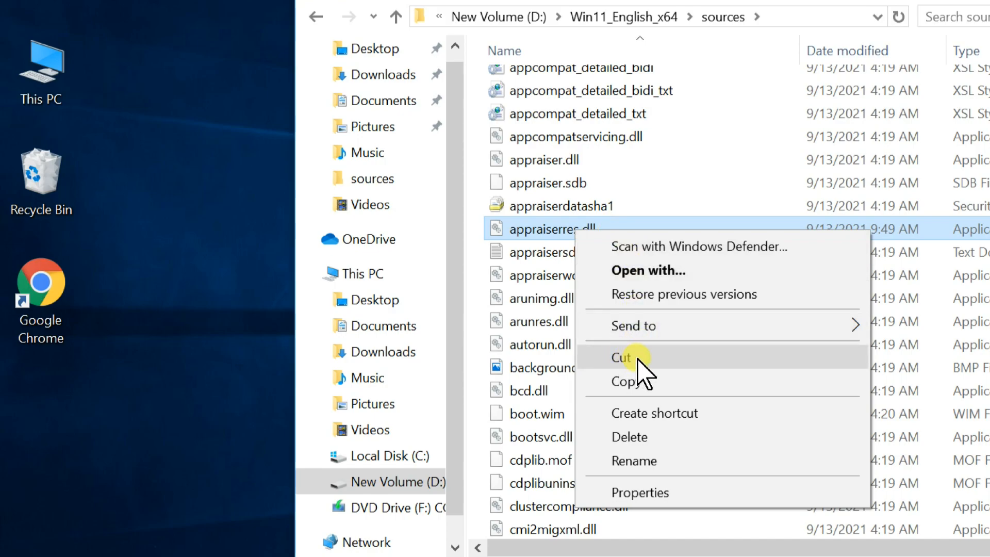
# - Cut appraiserres.dll from sources and paste it onto the desktop
pyautogui.click(619, 357)
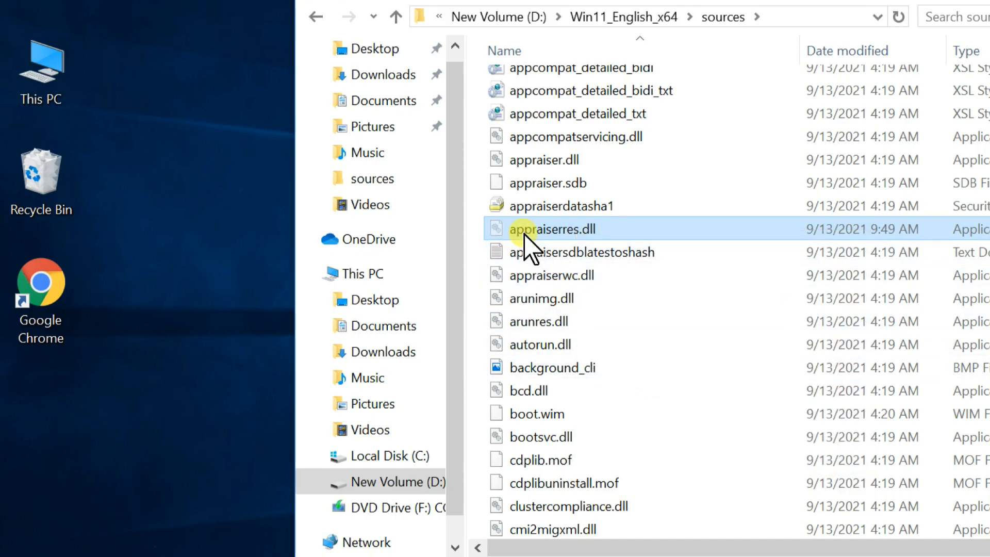
pyautogui.rightClick(184, 391)
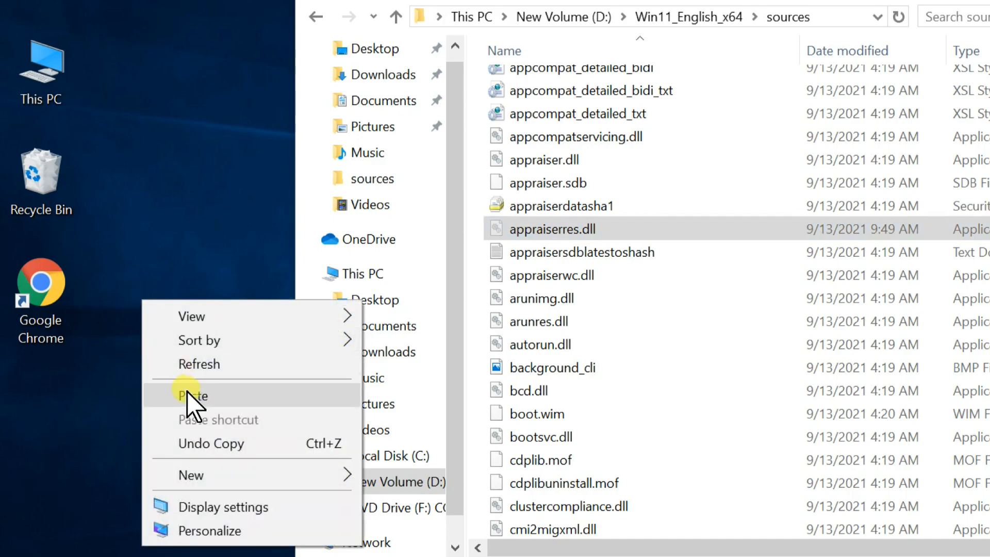
pyautogui.click(193, 396)
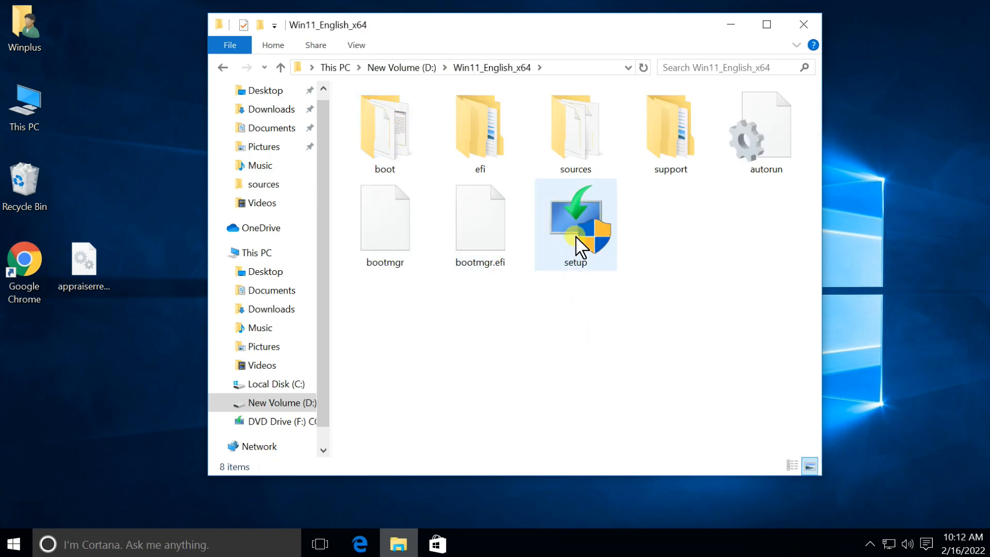
# - Relaunch setup.exe and approve the User Account Control prompt so Setup reopens
pyautogui.click(574, 223)
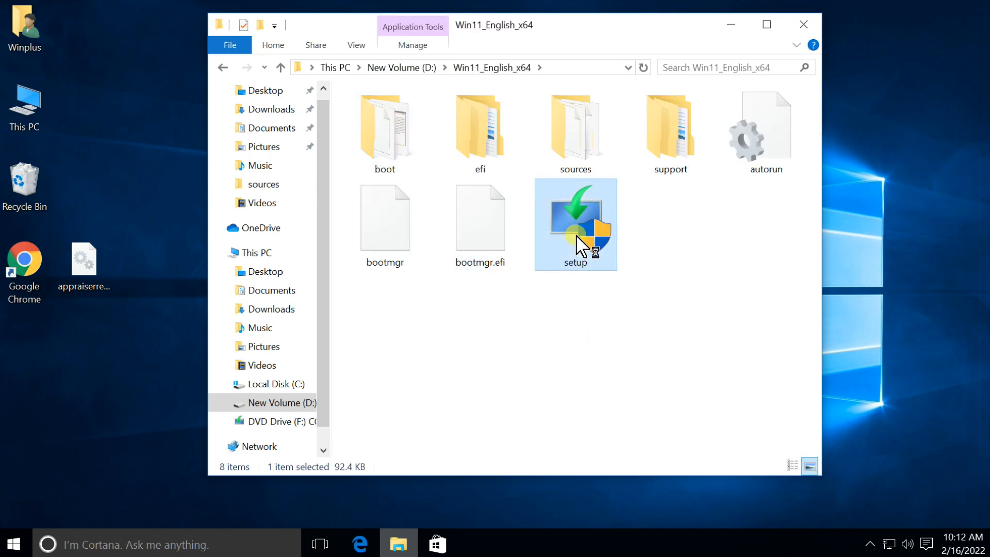
pyautogui.doubleClick(574, 224)
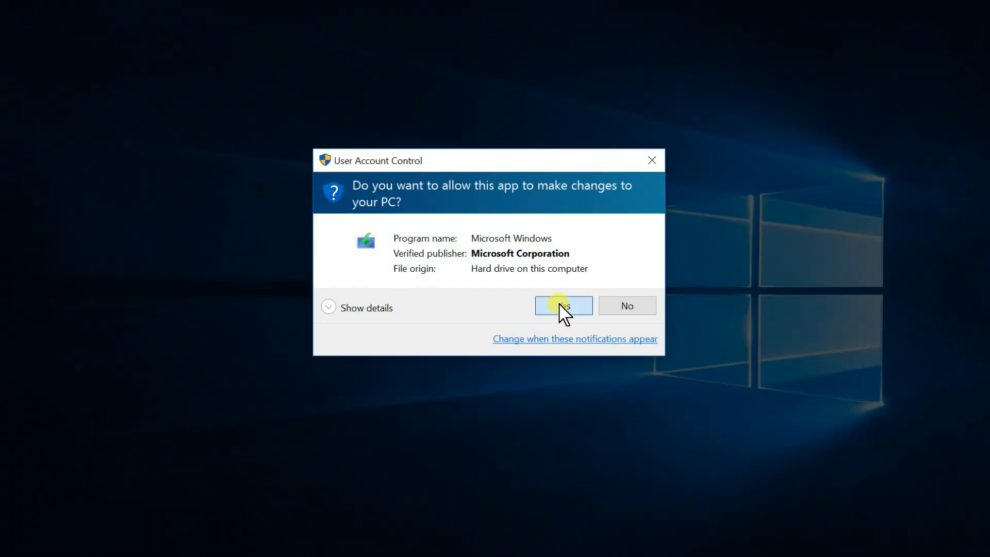
pyautogui.click(562, 305)
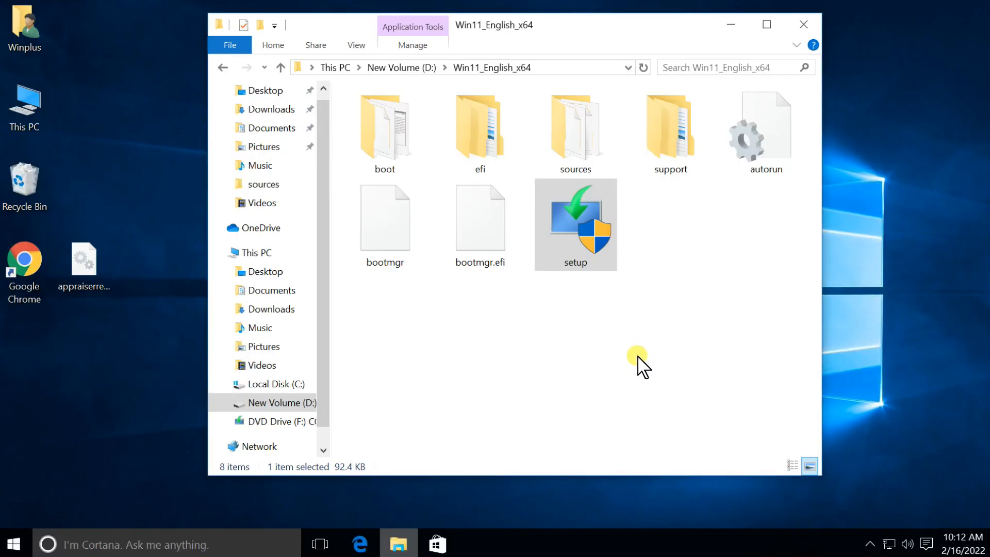
pyautogui.doubleClick(574, 223)
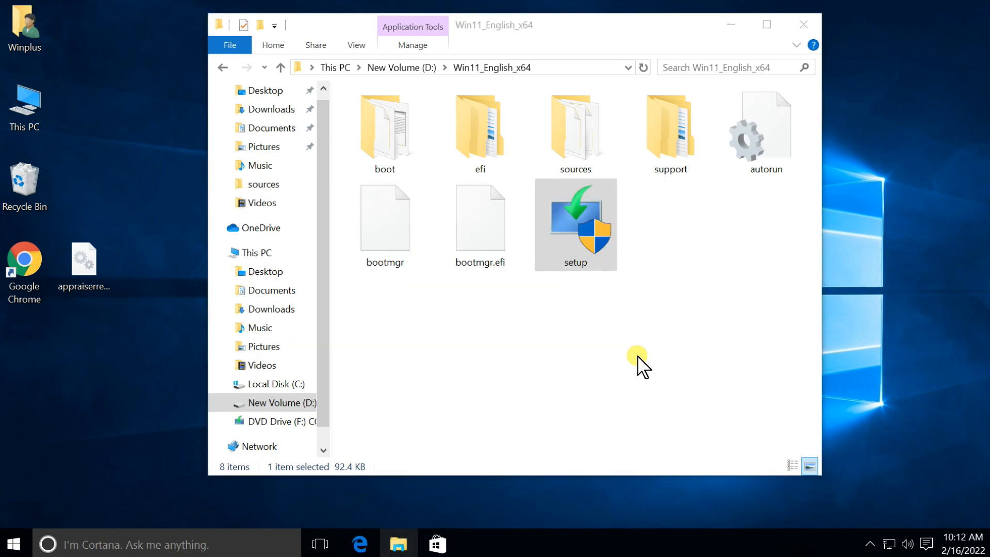
pyautogui.doubleClick(574, 224)
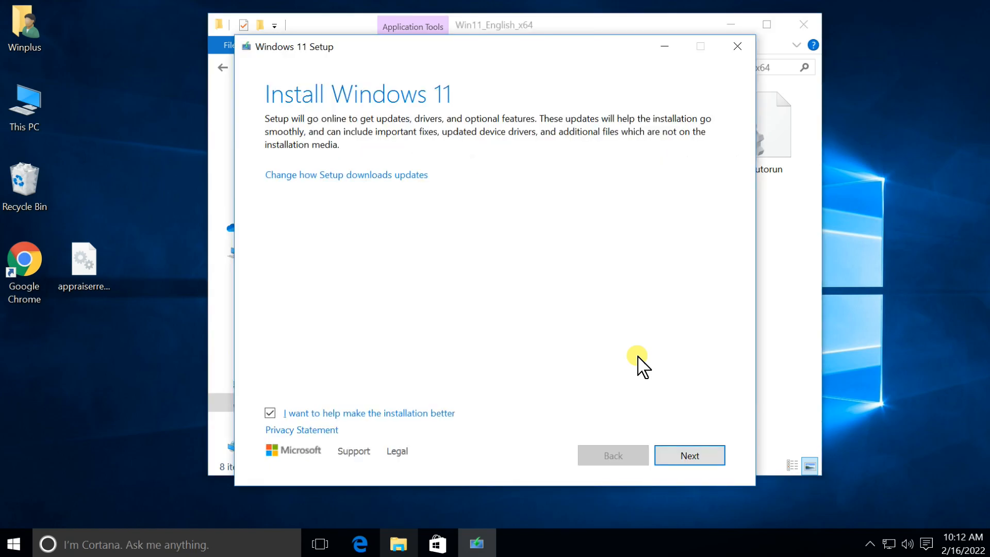
pyautogui.moveTo(408, 116)
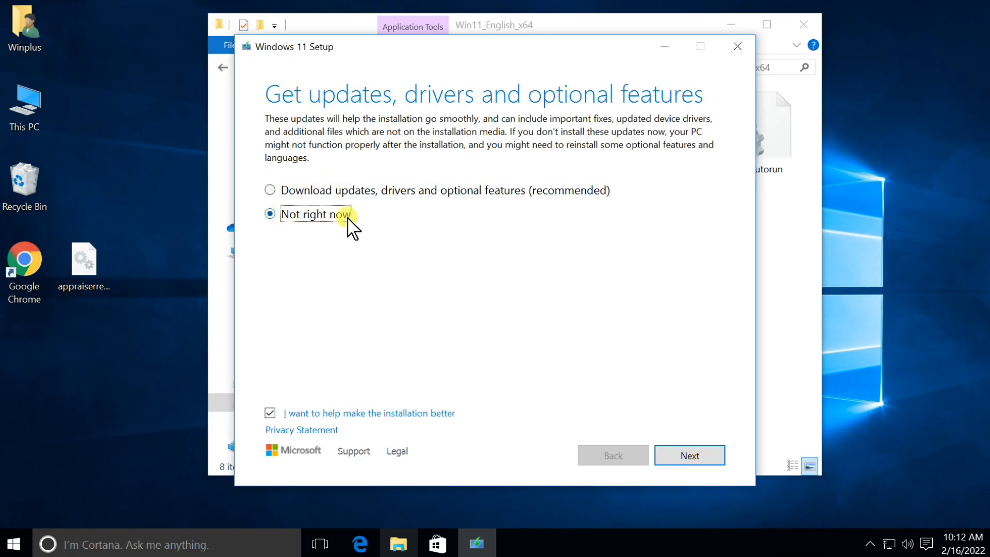
# - Continue without downloading updates and accept the license terms to reach the readiness check
pyautogui.click(689, 455)
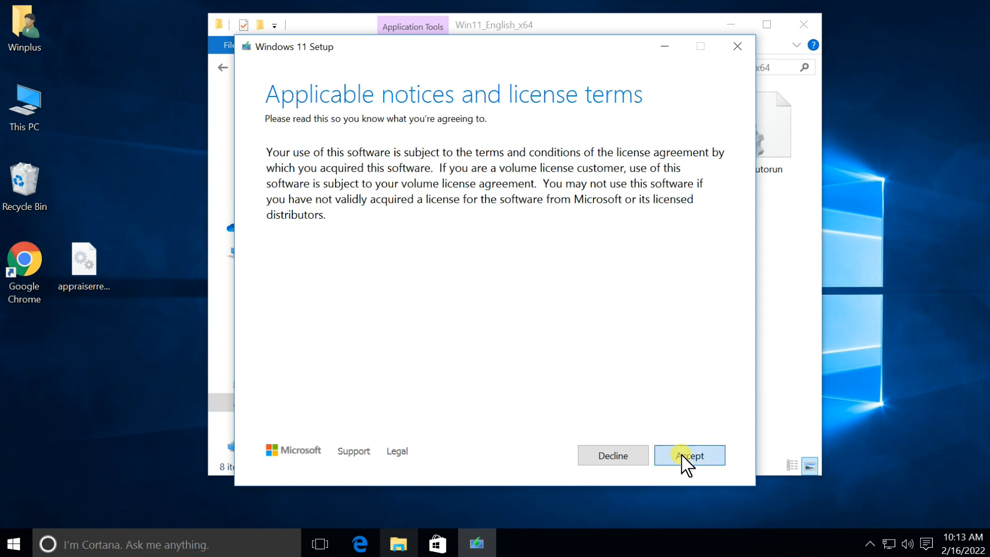
pyautogui.click(688, 454)
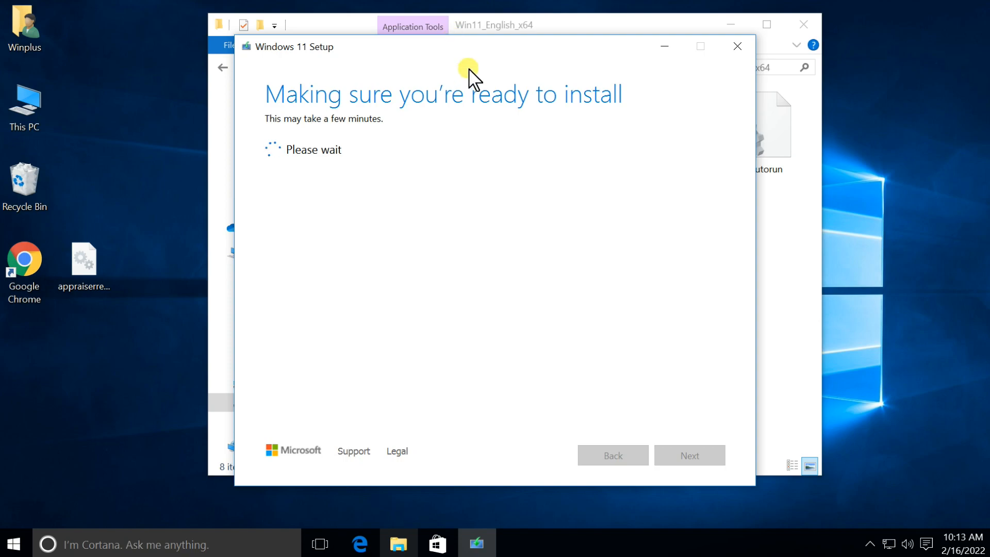
pyautogui.moveTo(497, 65)
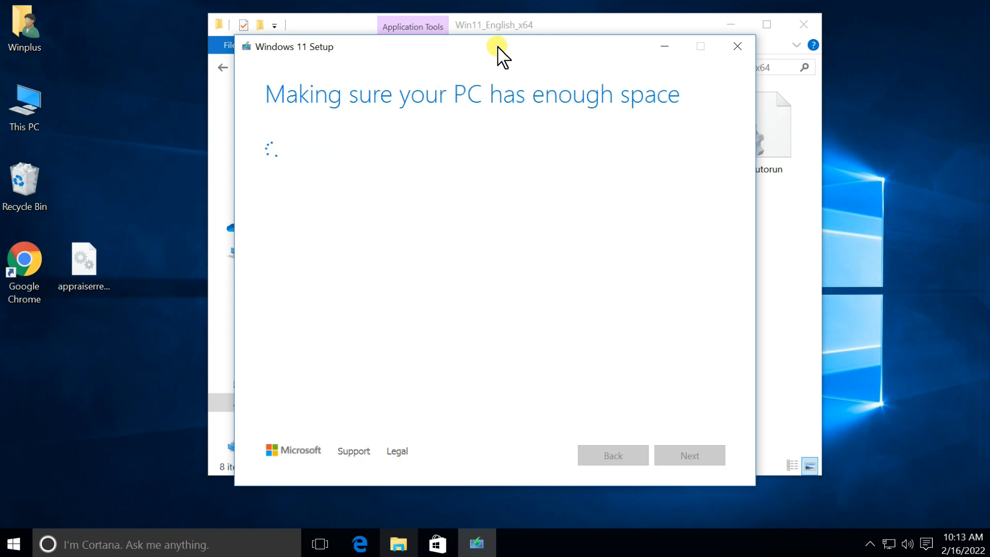
pyautogui.moveTo(702, 117)
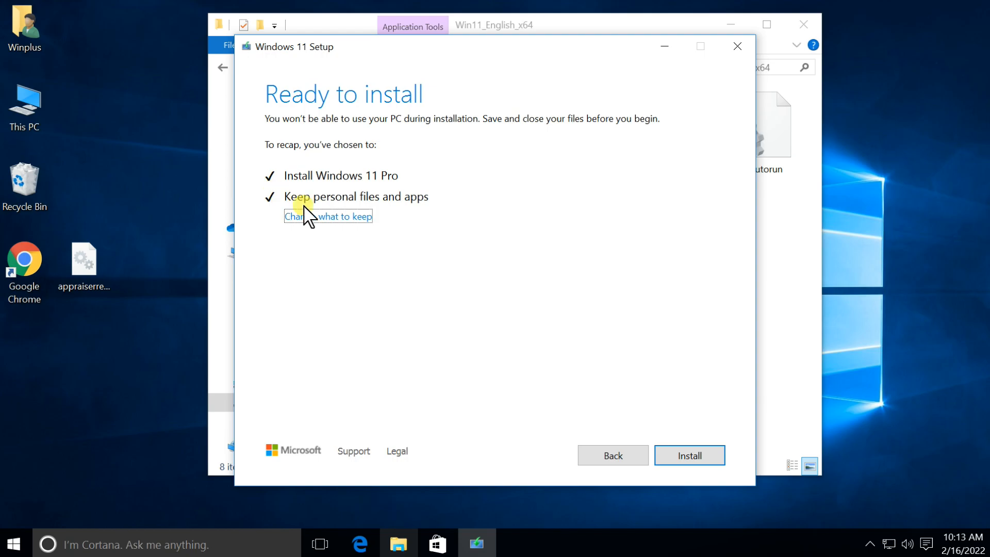
pyautogui.moveTo(437, 209)
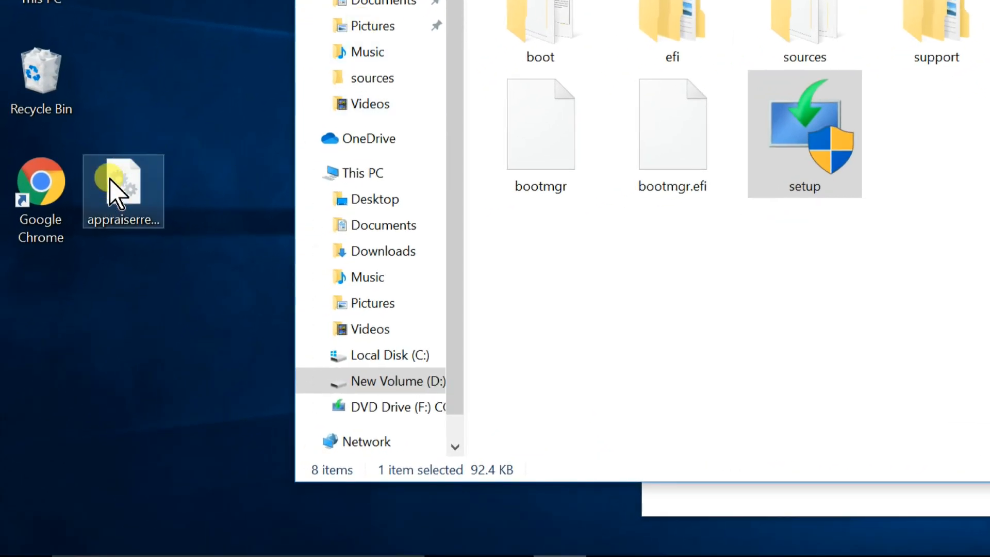
# - Cut appraiserres.dll from the desktop, paste it back into sources, and close the folder window
pyautogui.rightClick(123, 190)
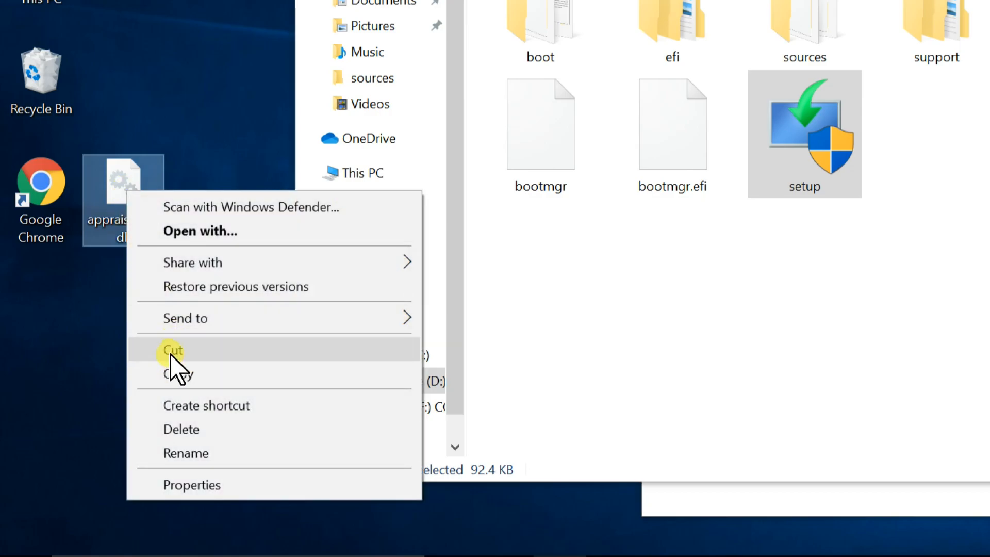
pyautogui.click(172, 350)
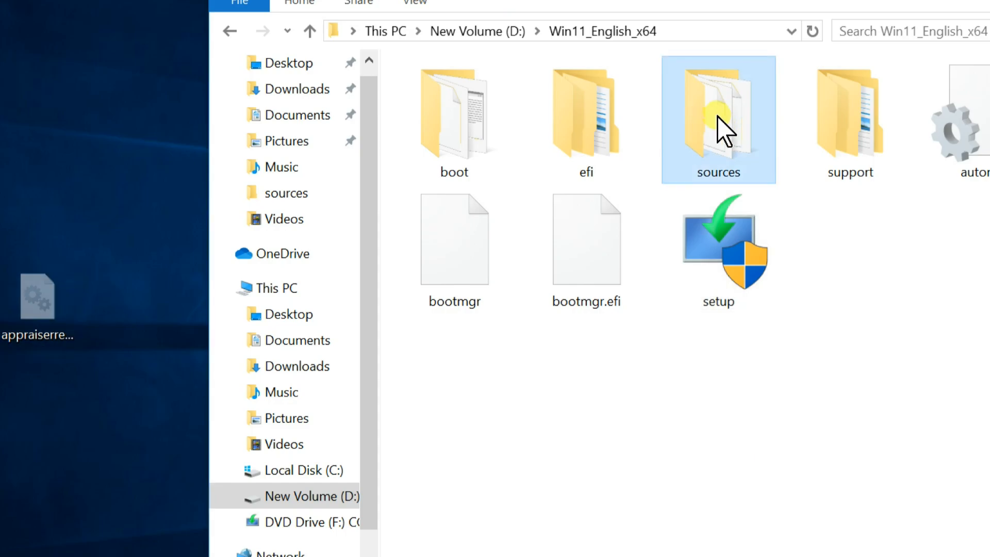
pyautogui.doubleClick(718, 119)
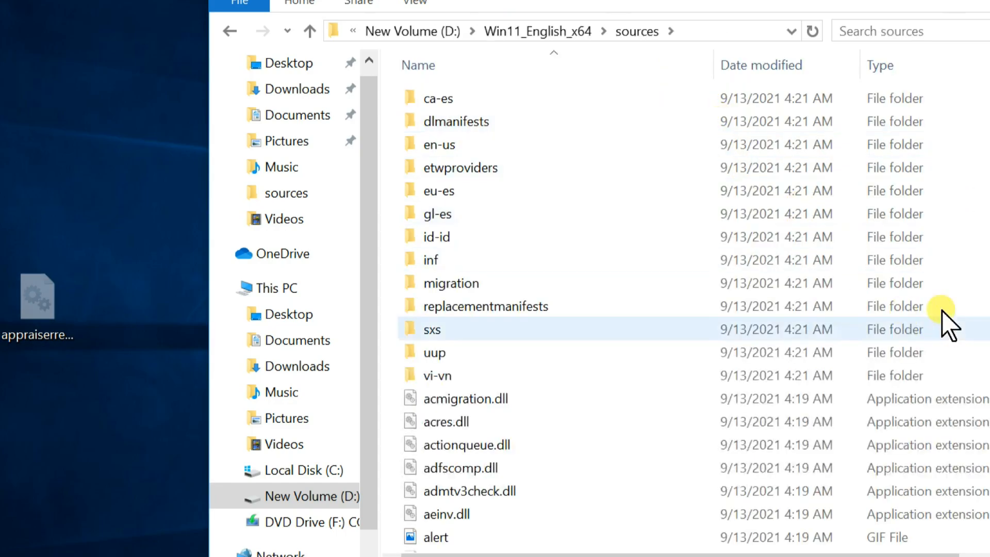
pyautogui.click(460, 468)
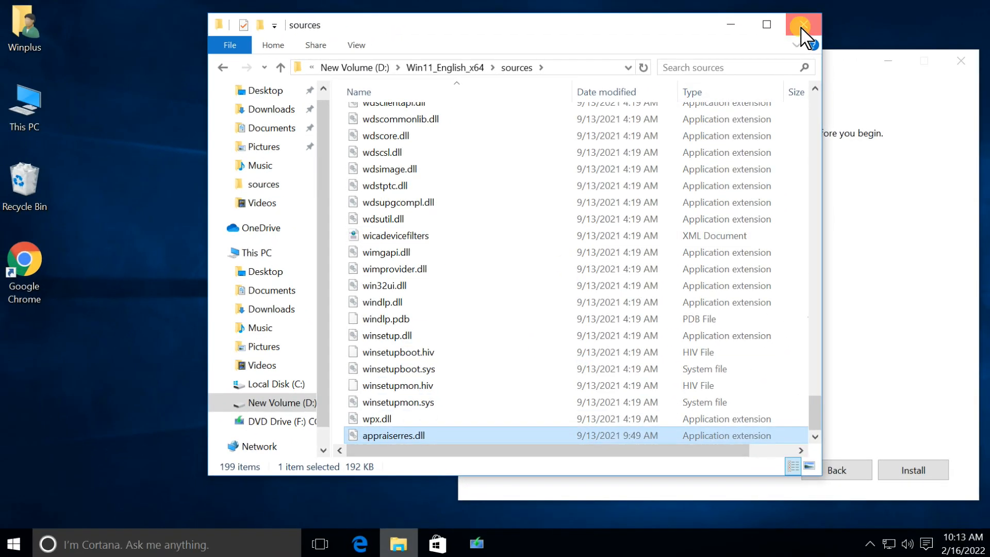
pyautogui.click(802, 23)
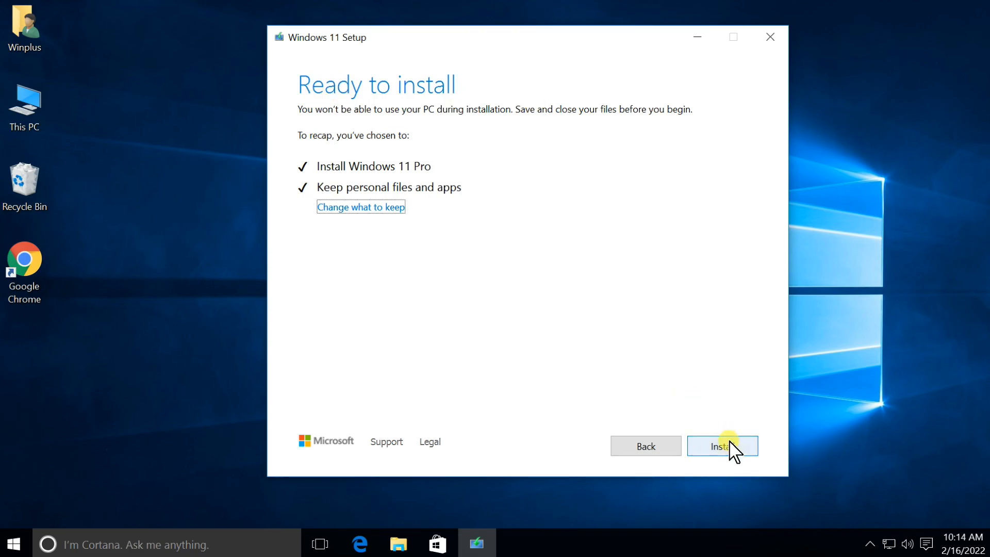
# - Begin installing Windows 11 Pro, keeping personal files and apps
pyautogui.click(721, 446)
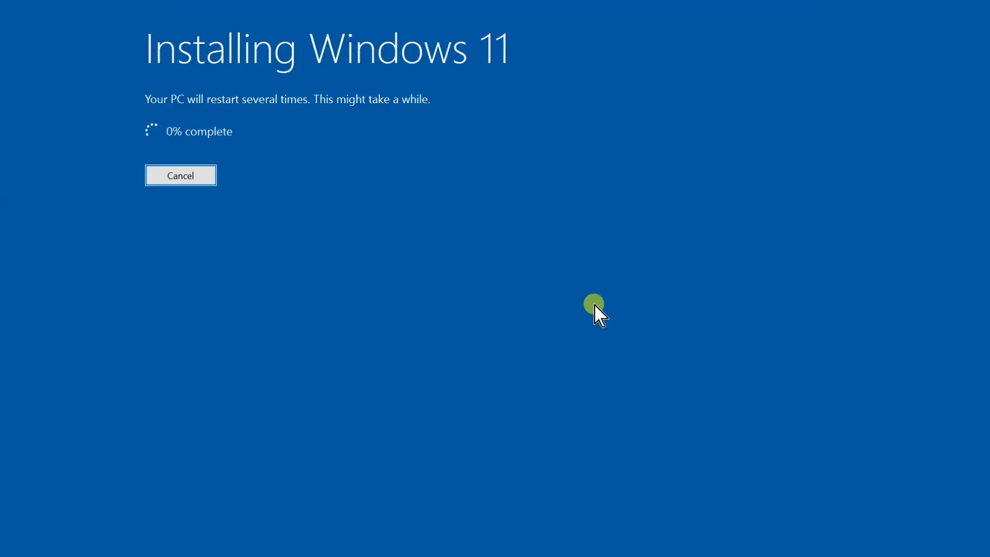